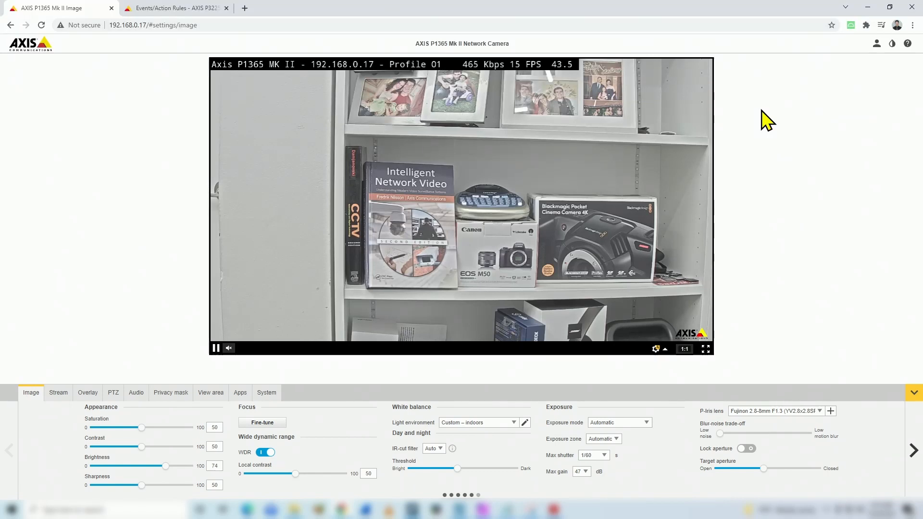
mouse_move(527, 139)
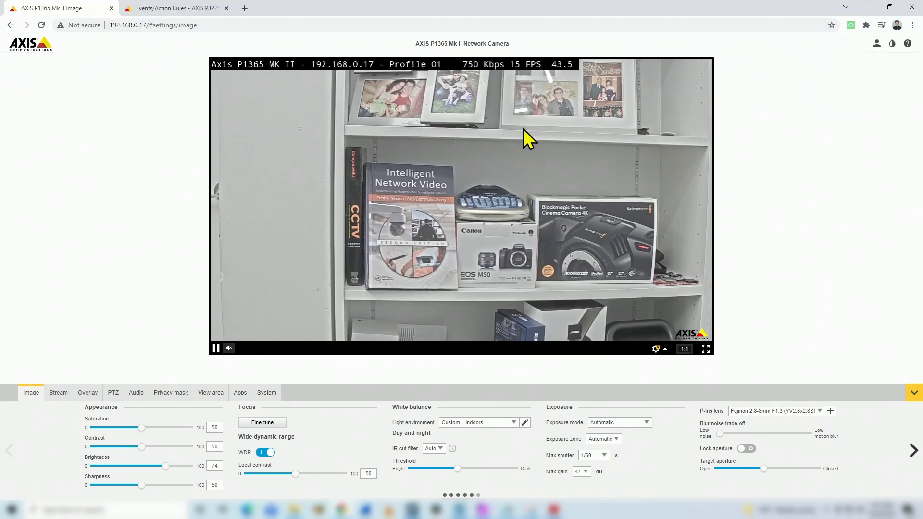
mouse_move(264, 95)
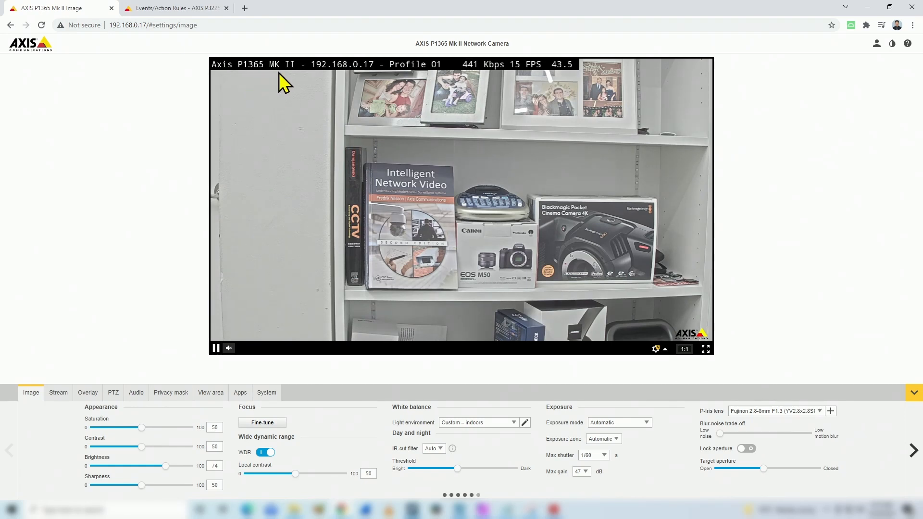
mouse_move(294, 87)
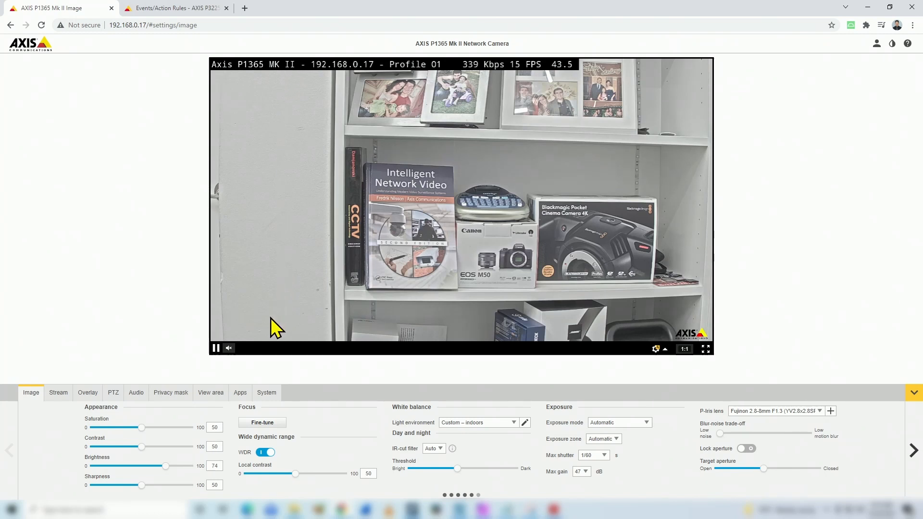
Step: Leave the image settings and switch to the System settings section
left_click(266, 392)
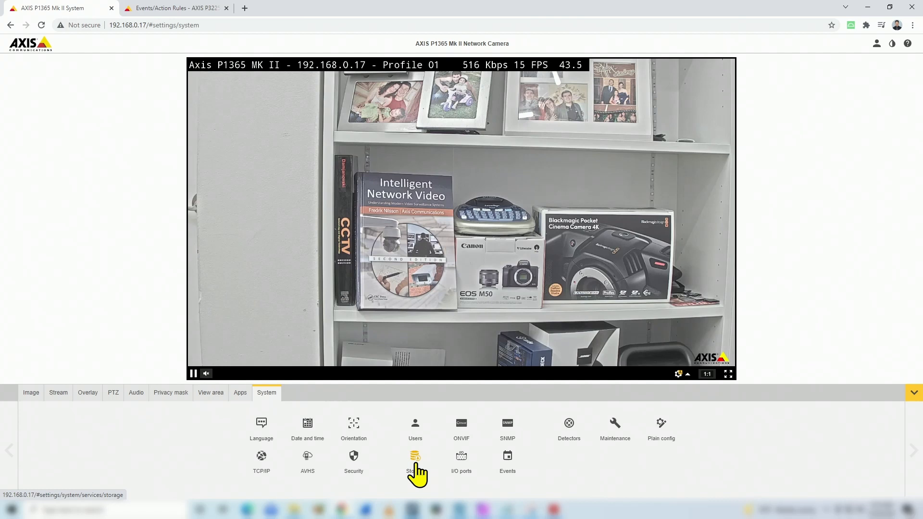
Step: In Storage, expand the 27.6 GB SD card and choose Format (erase all) from its tools
left_click(415, 456)
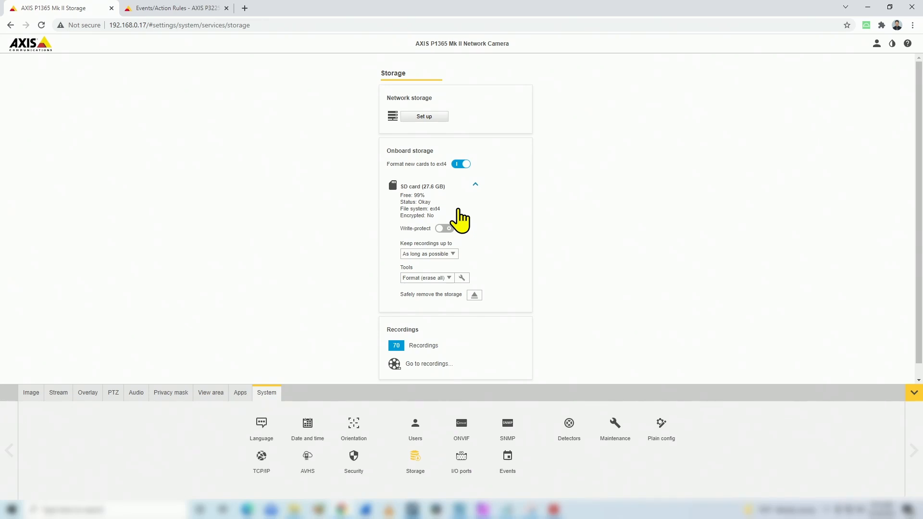
mouse_move(460, 254)
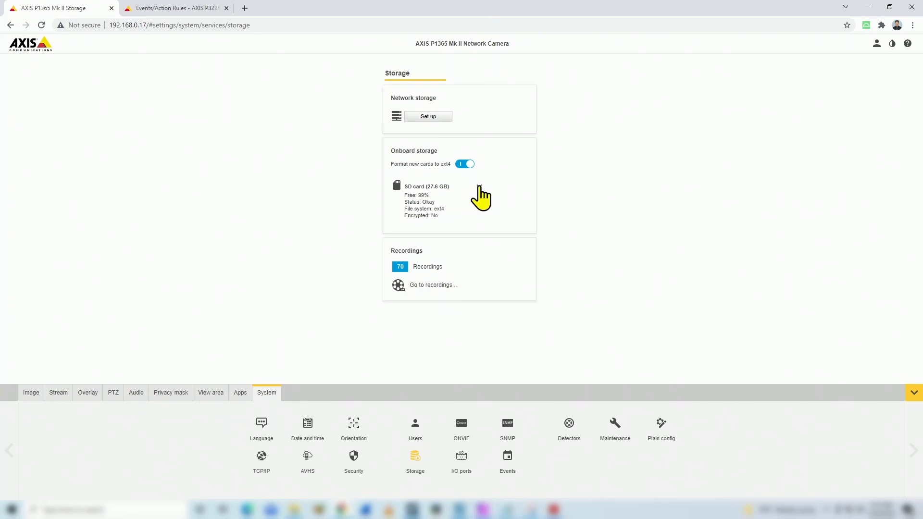
left_click(475, 186)
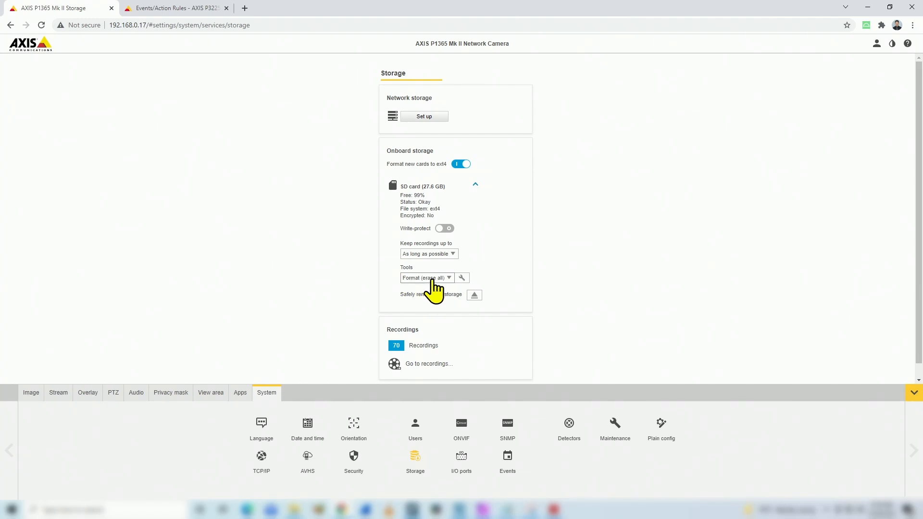
left_click(427, 278)
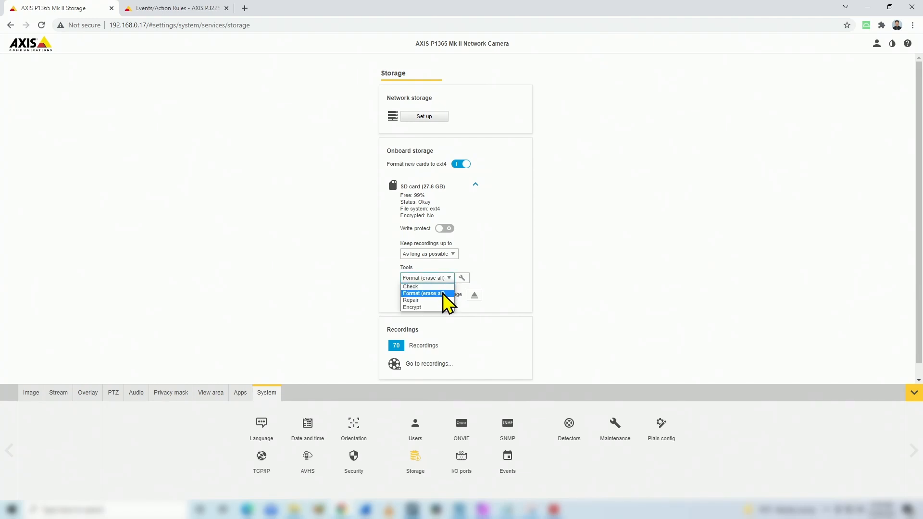
left_click(427, 293)
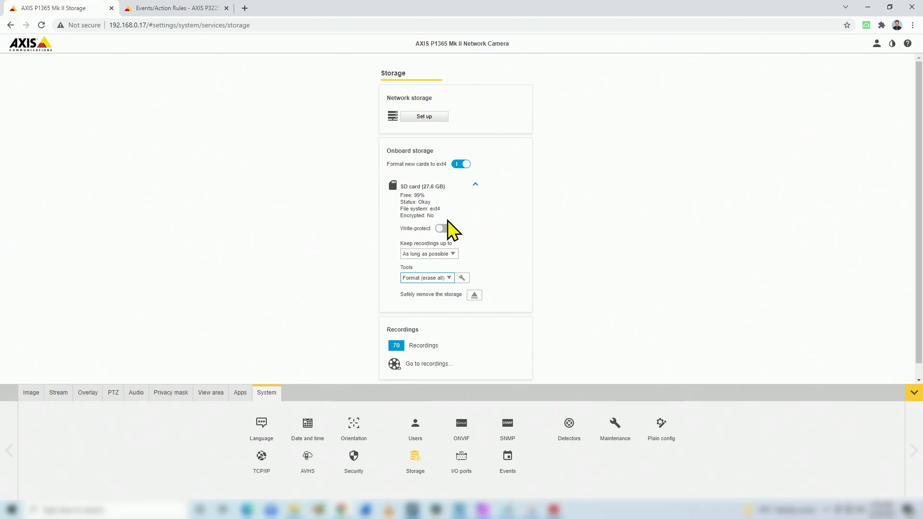
mouse_move(434, 223)
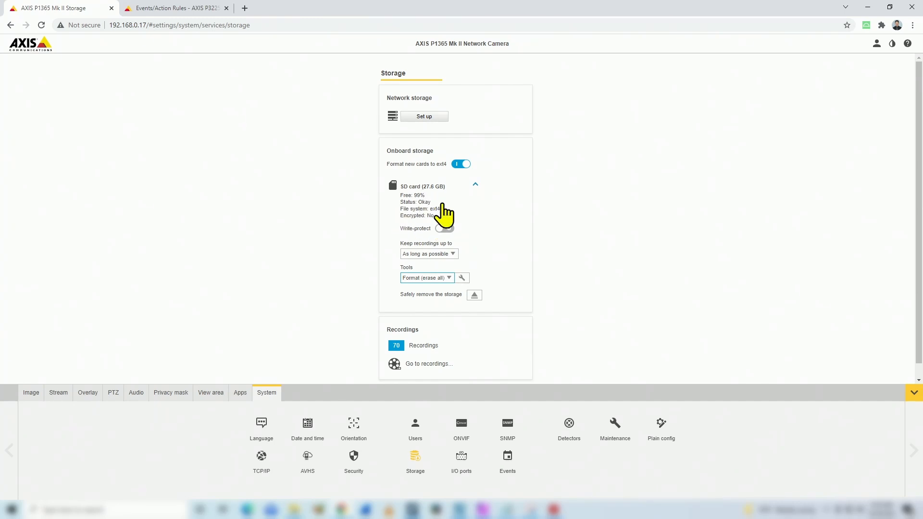
mouse_move(440, 218)
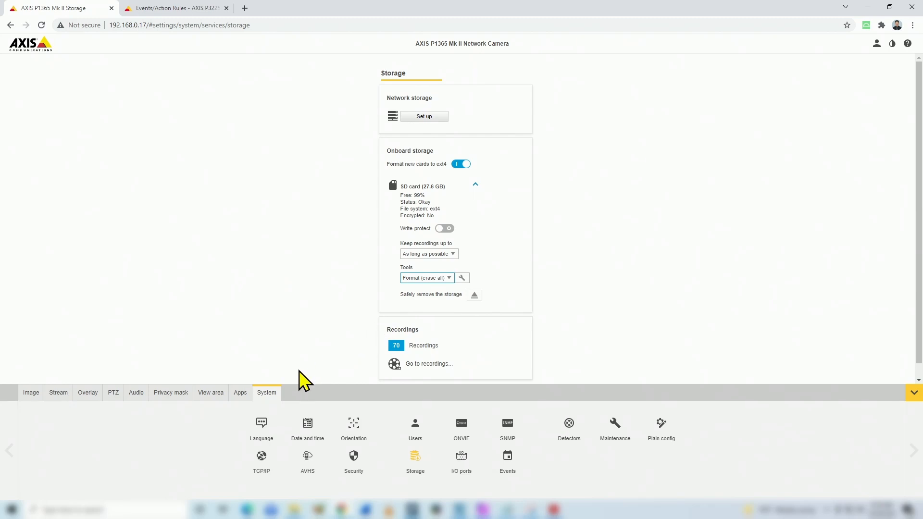
mouse_move(307, 359)
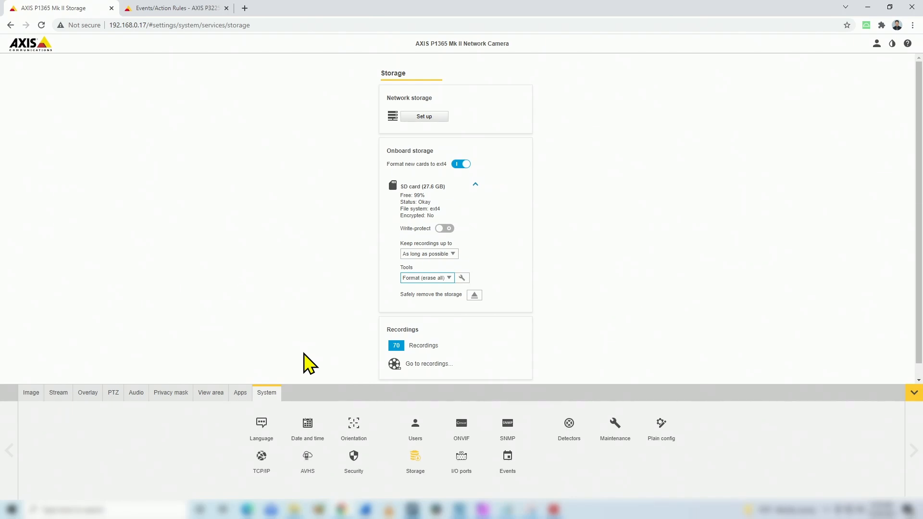
mouse_move(507, 461)
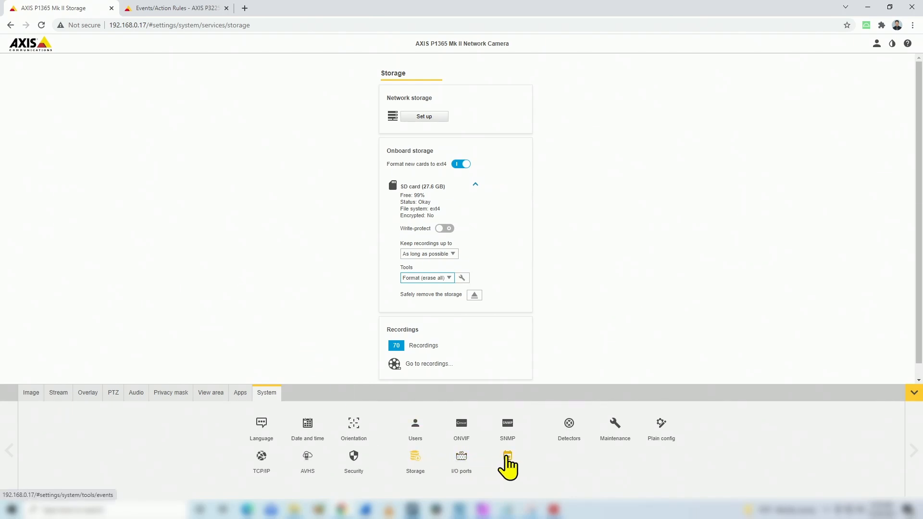
Step: In Events, expand the 'Record to the SD card' rule to show its settings
left_click(508, 457)
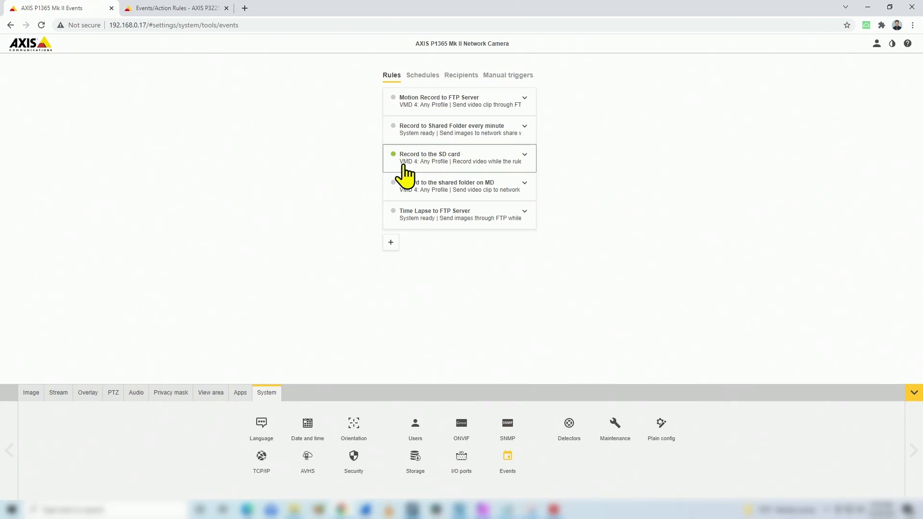
mouse_move(513, 171)
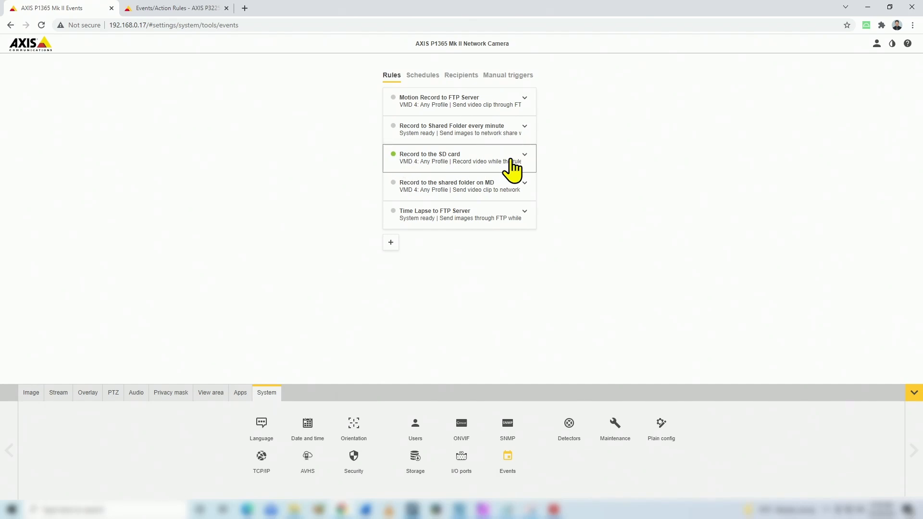
left_click(459, 158)
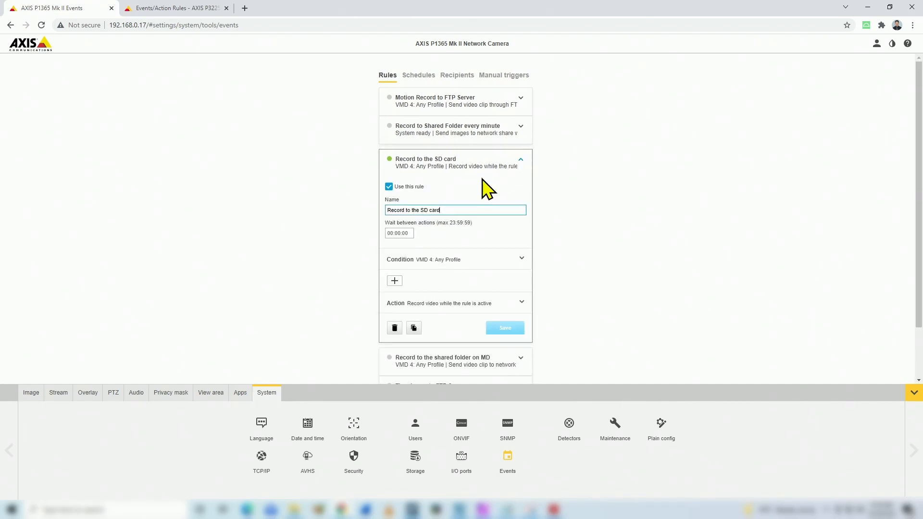
scroll("down", 3)
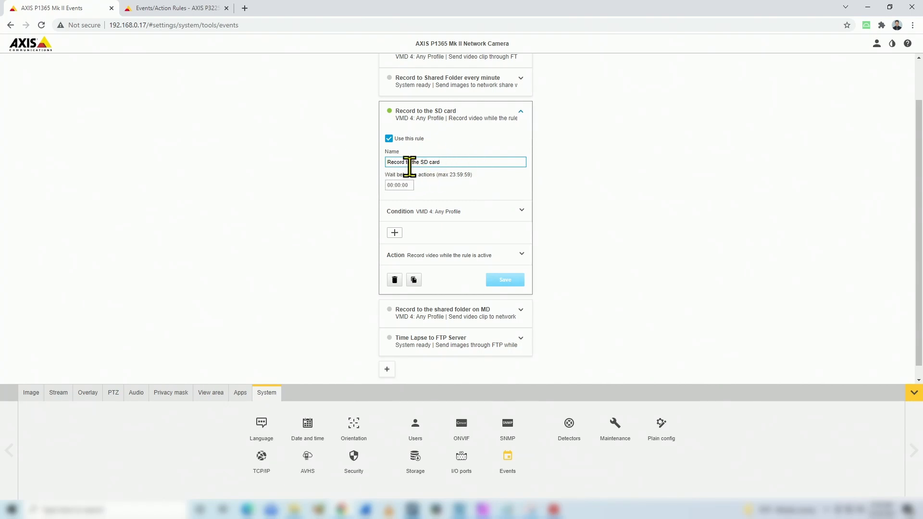
mouse_move(457, 178)
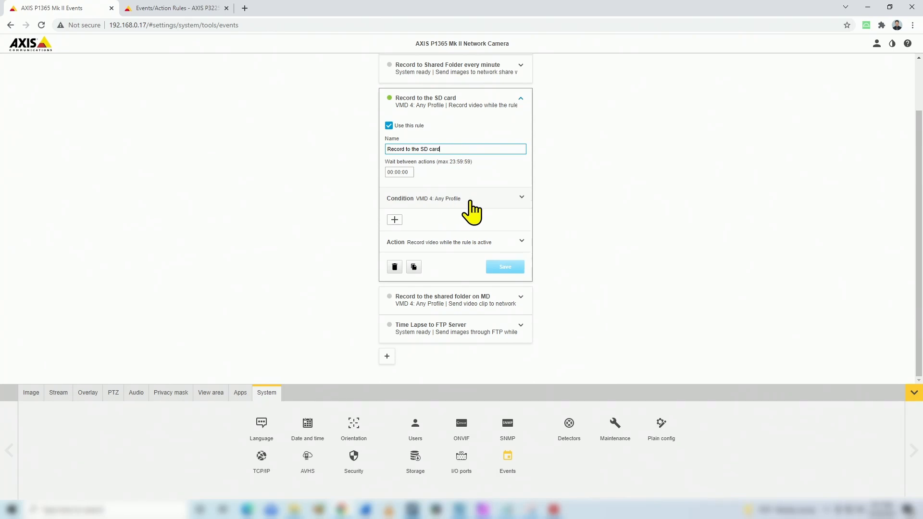
left_click(456, 198)
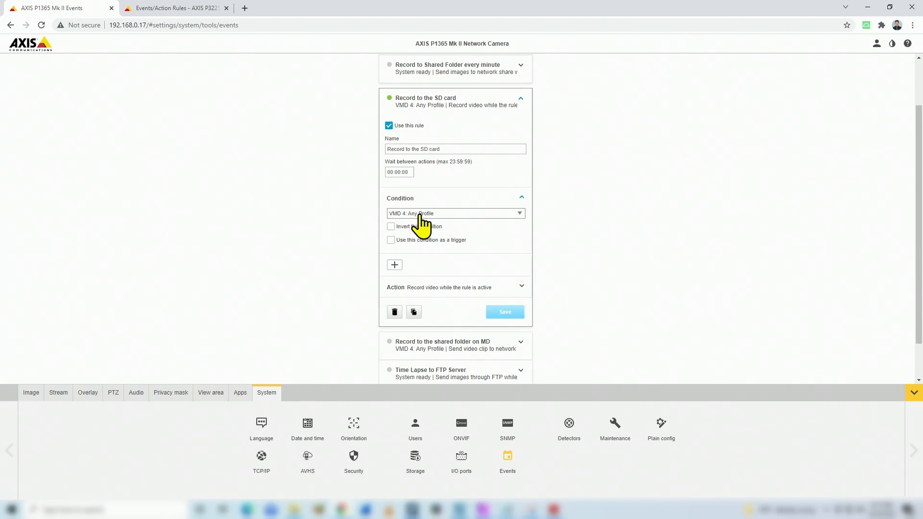
left_click(455, 213)
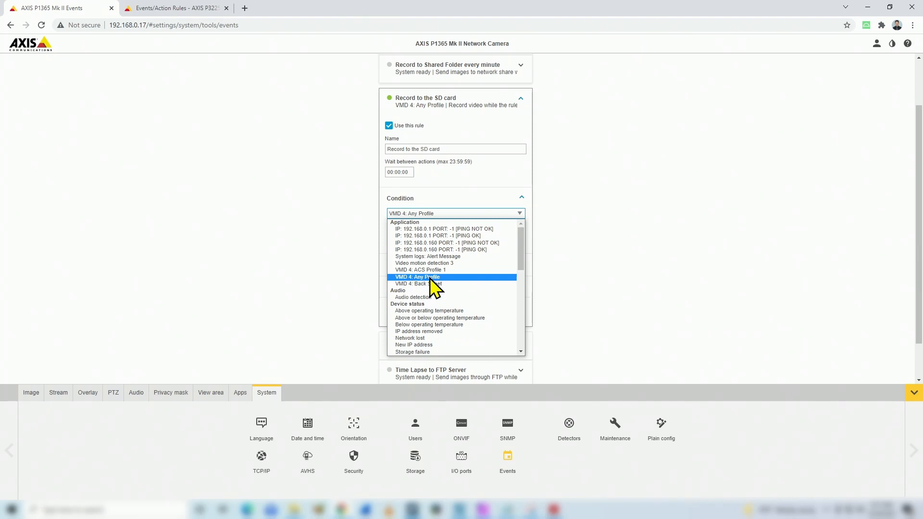
mouse_move(439, 281)
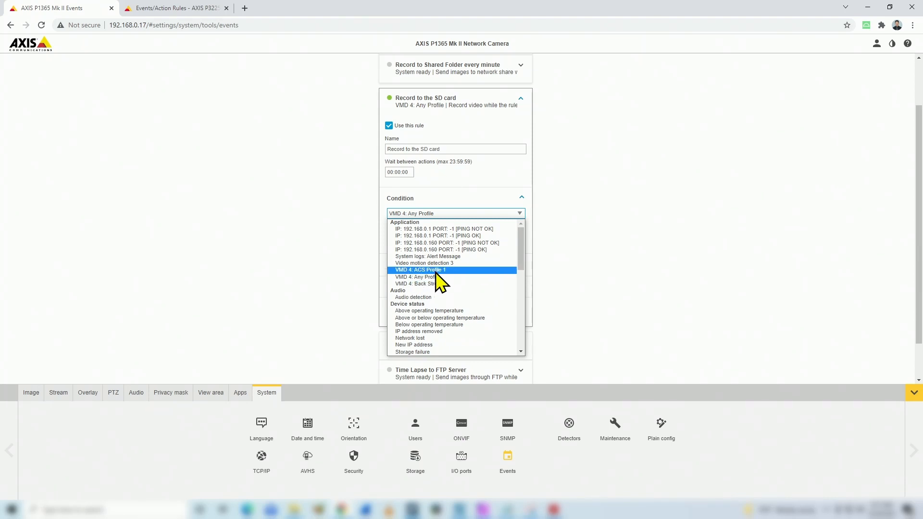
mouse_move(430, 280)
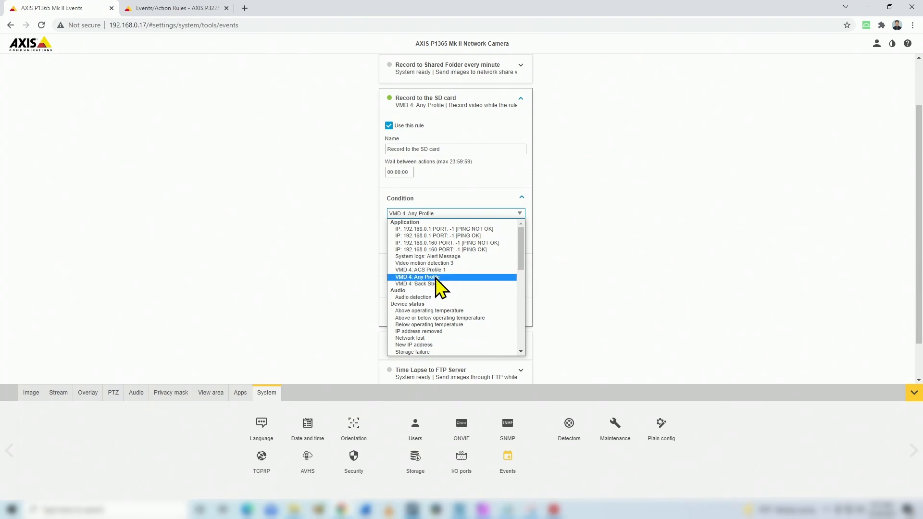
left_click(417, 276)
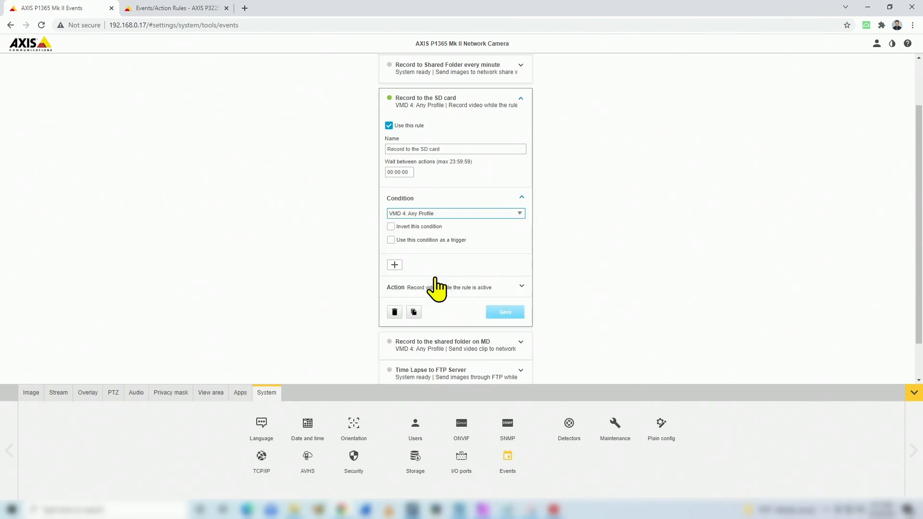
Step: Review the rule's Action section: record video while active to SD card storage
scroll("down", 3)
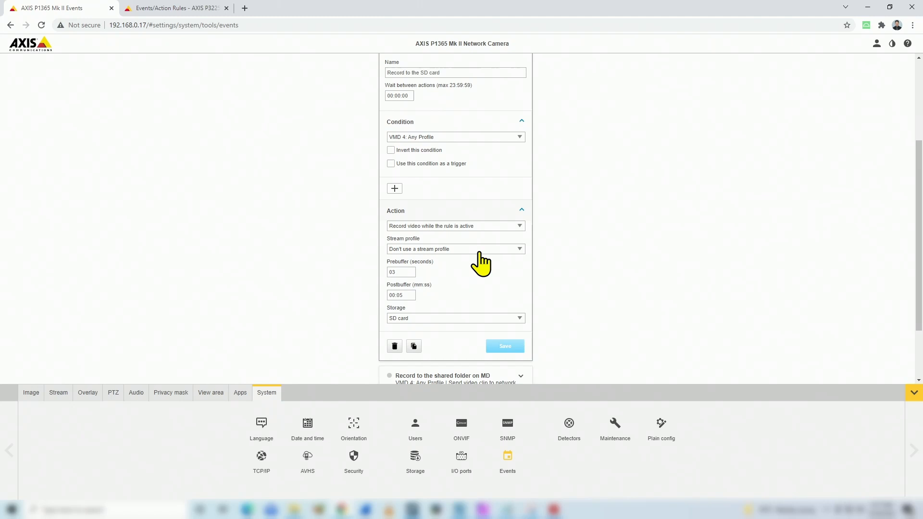
scroll("down", 3)
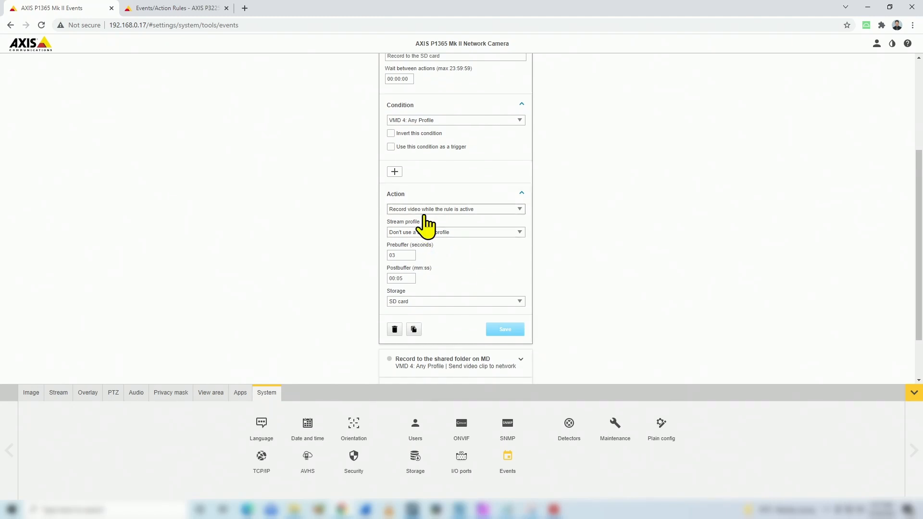
mouse_move(493, 225)
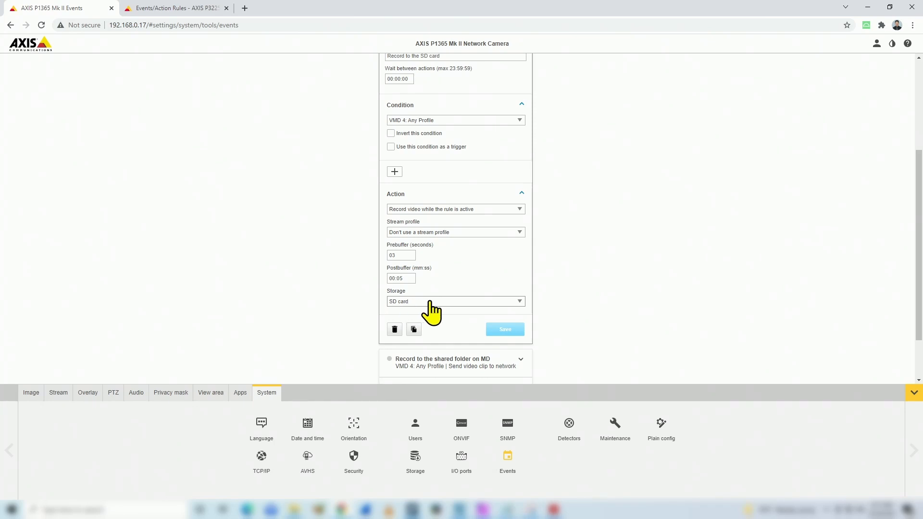
mouse_move(421, 302)
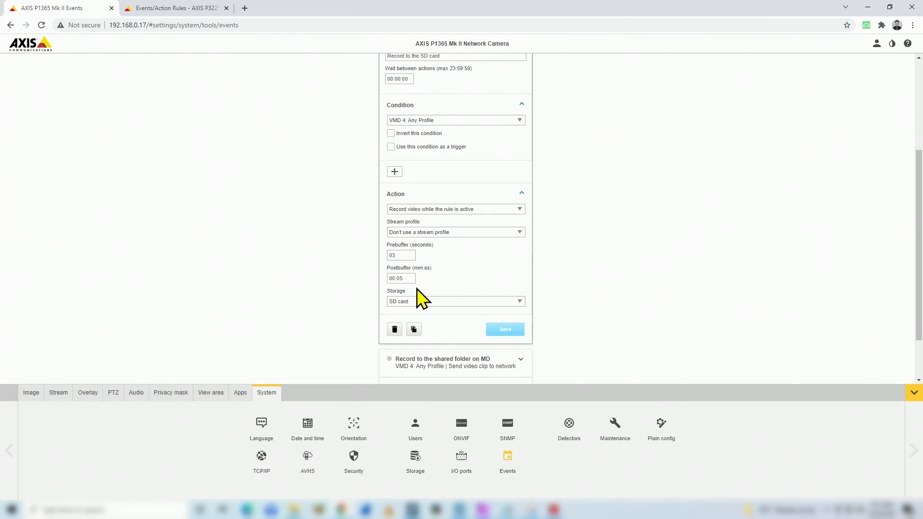
mouse_move(413, 260)
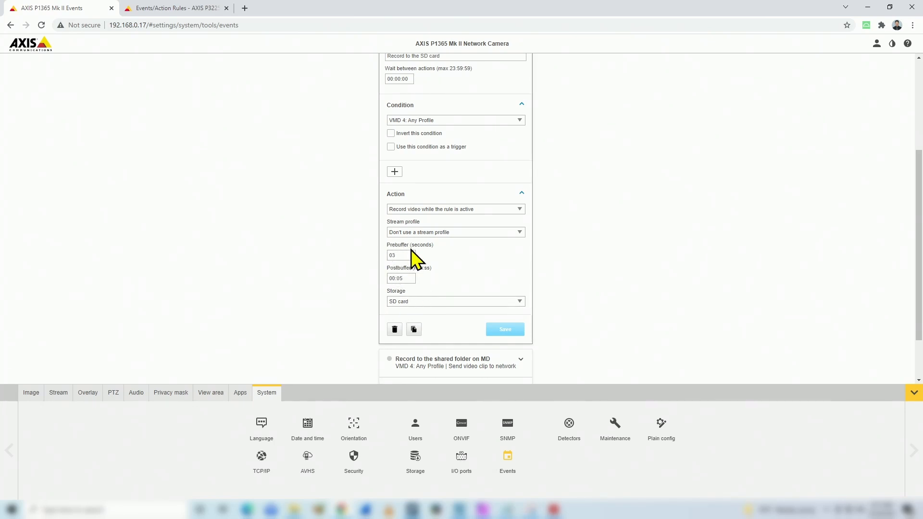
mouse_move(426, 283)
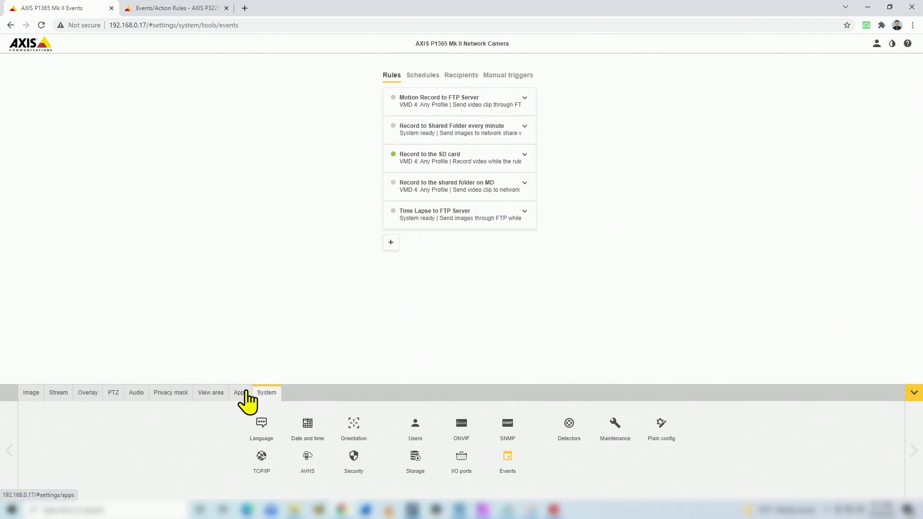
Step: From Apps, bring up the AXIS Video Motion Detection app page showing it running
left_click(240, 392)
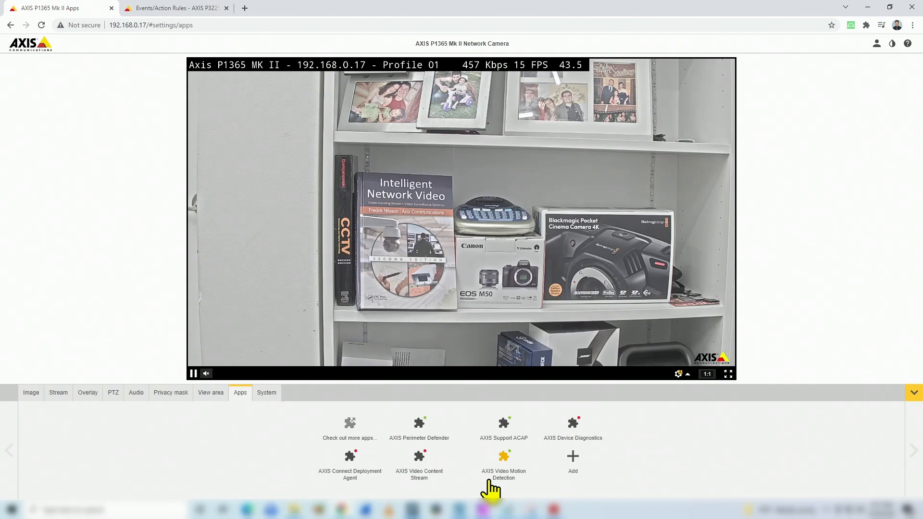
left_click(504, 456)
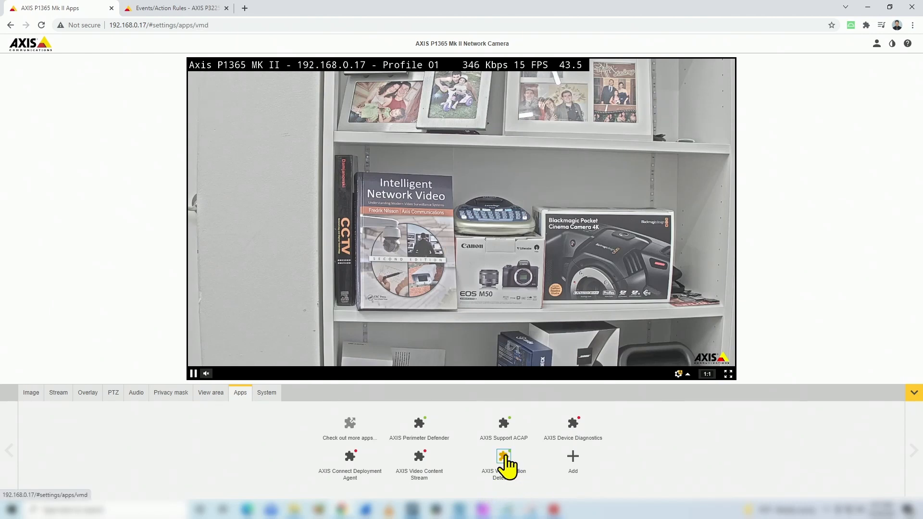
left_click(503, 457)
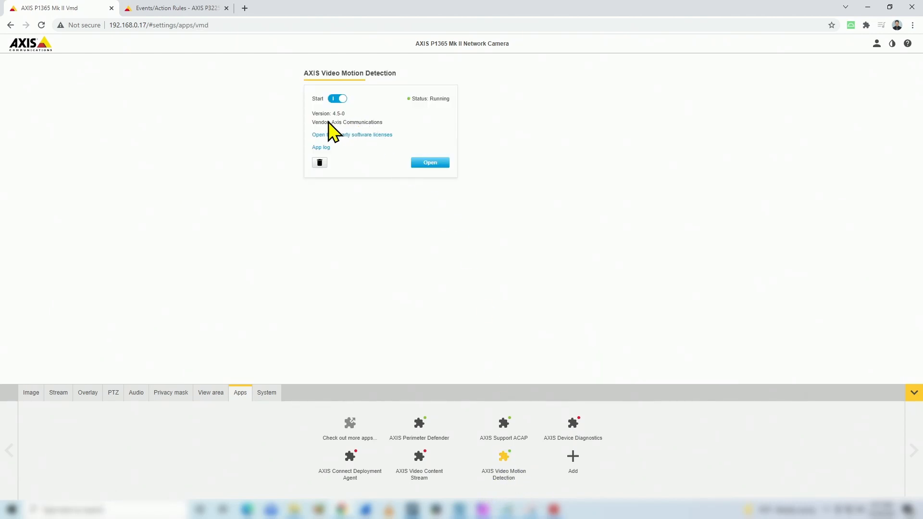
mouse_move(353, 132)
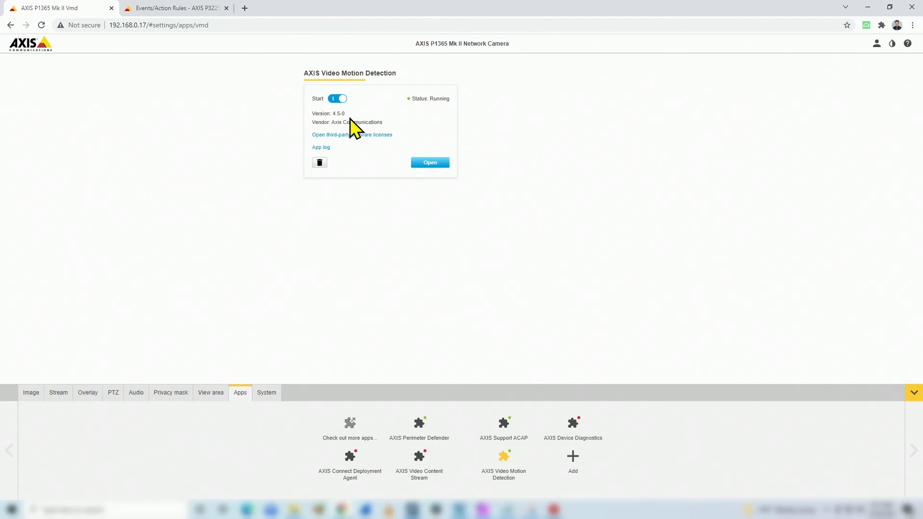
mouse_move(436, 115)
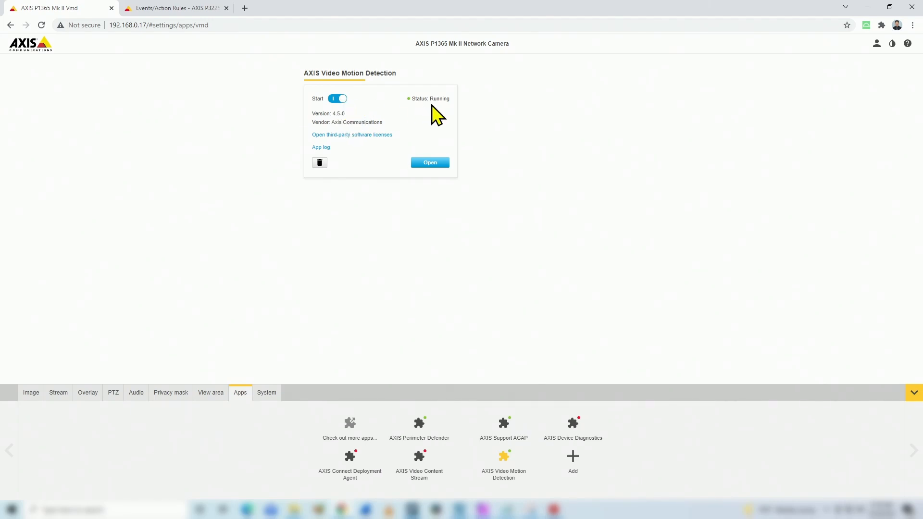
mouse_move(450, 121)
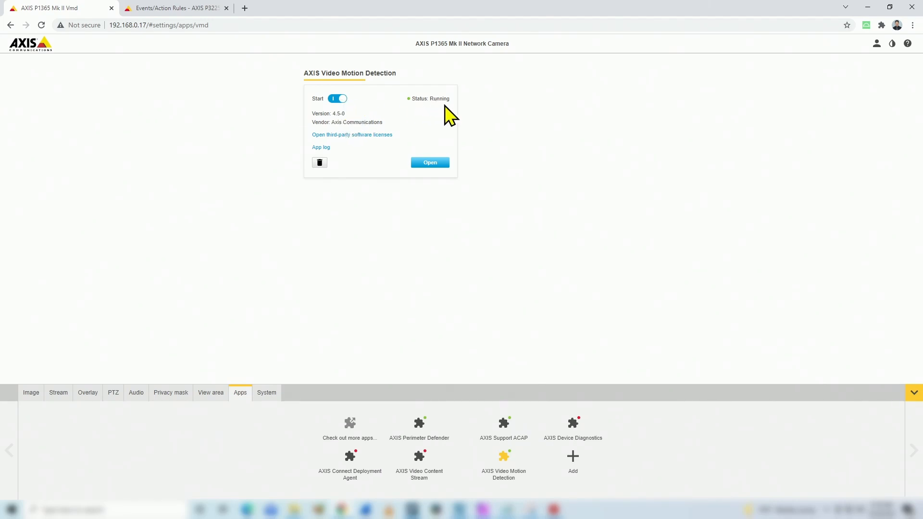
mouse_move(484, 152)
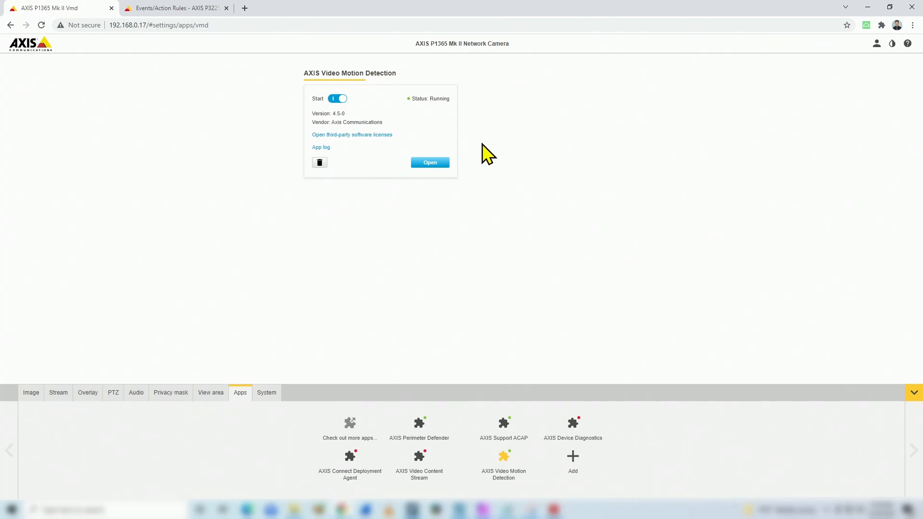